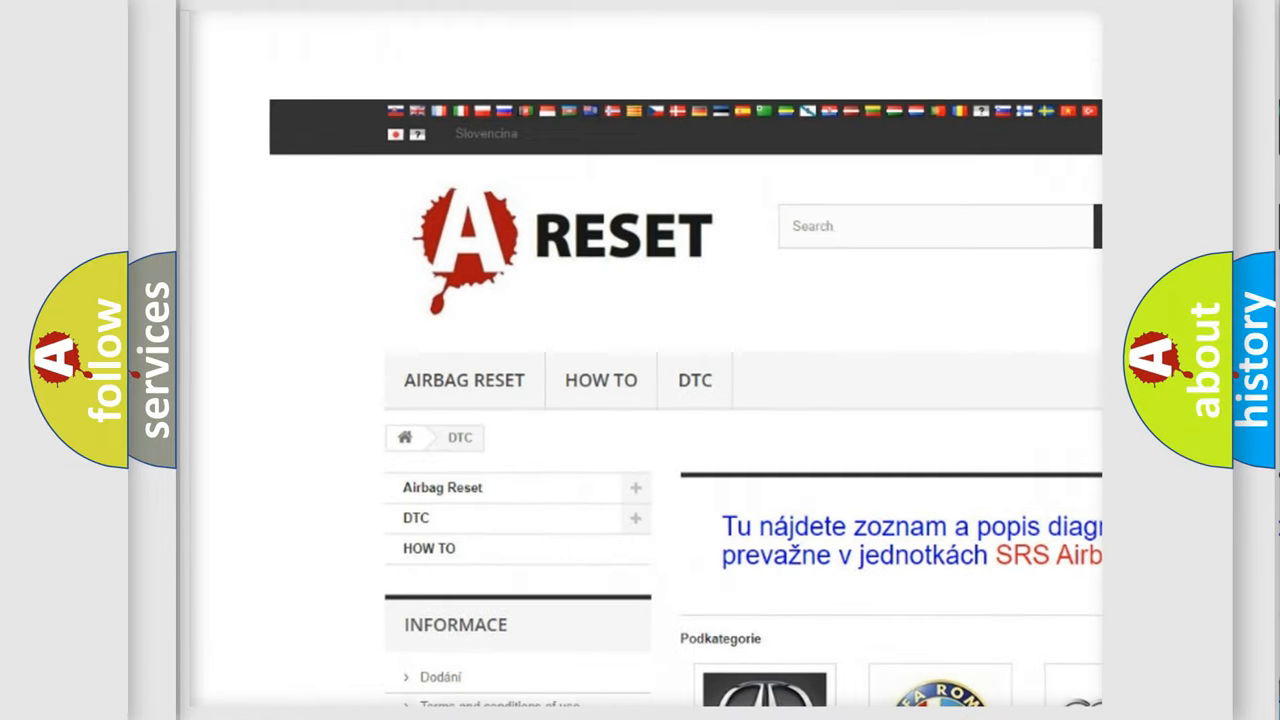
Open the Dodge DTC category and skim its diagnostic code list from top to bottom.
{"action": "scroll", "scroll_direction": "down", "scroll_amount": 3}
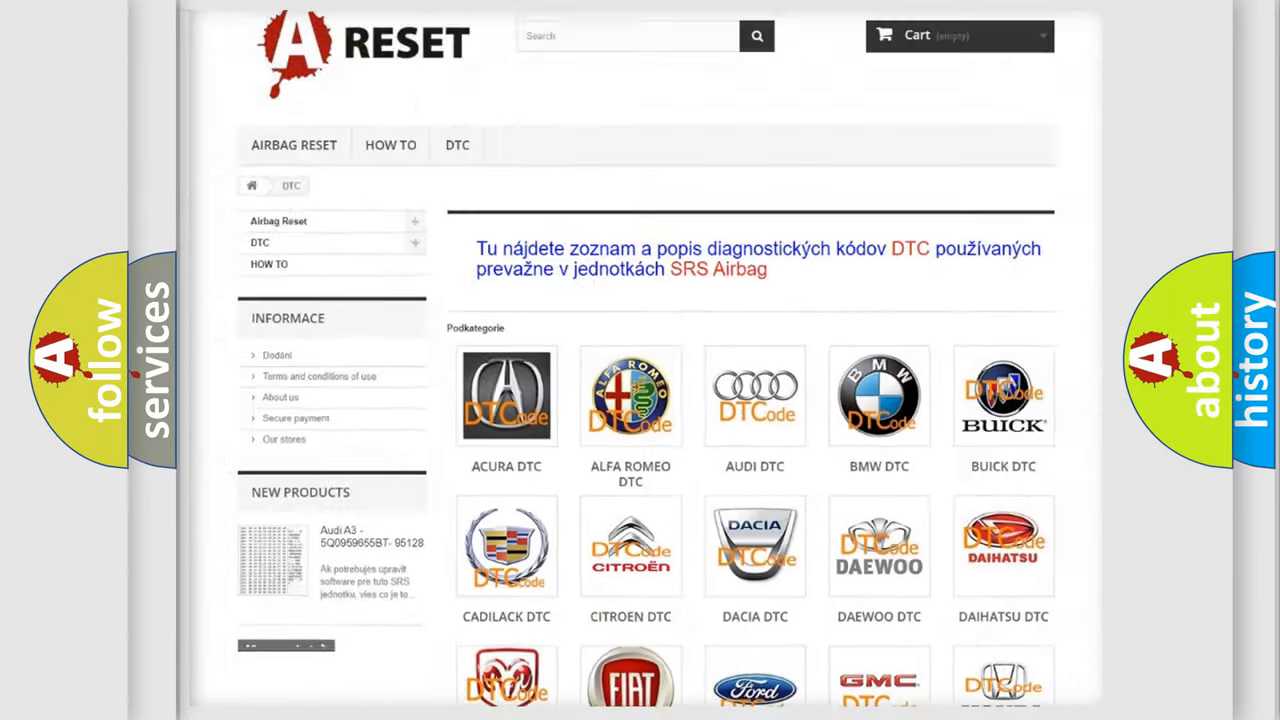
{"action": "scroll", "scroll_direction": "down", "scroll_amount": 3}
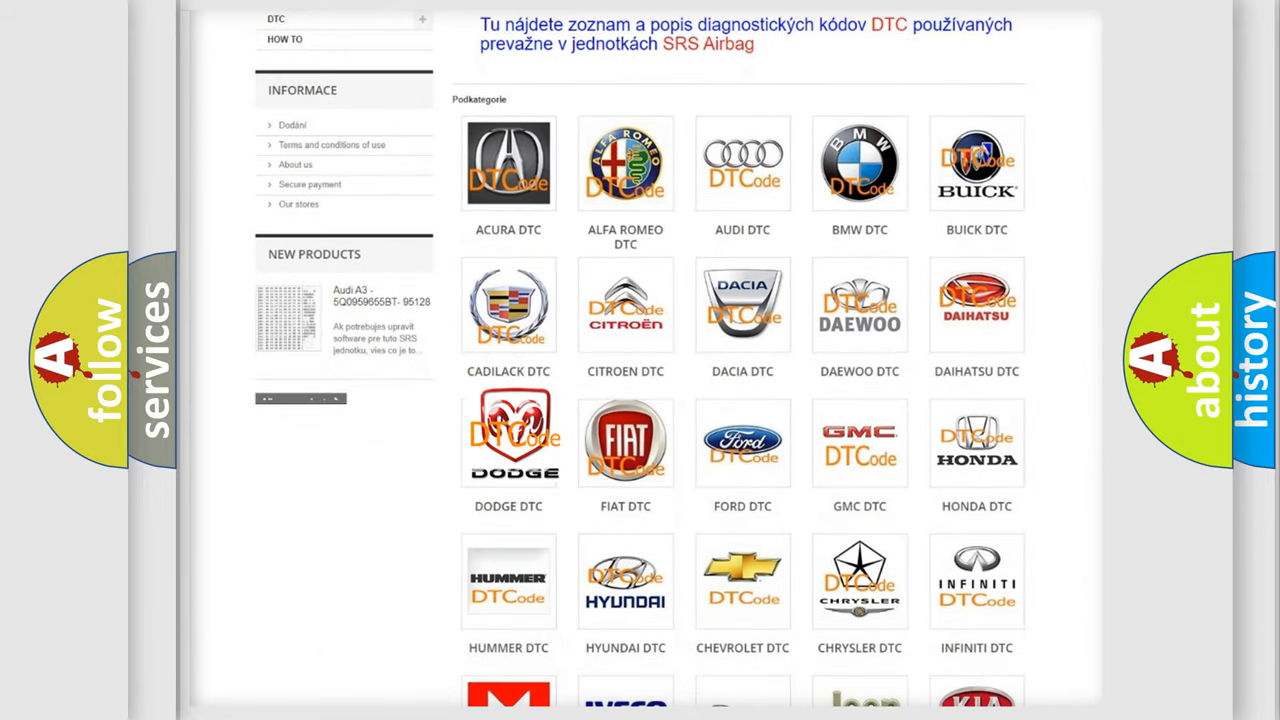
{"action": "left_click", "coordinate": [508, 440]}
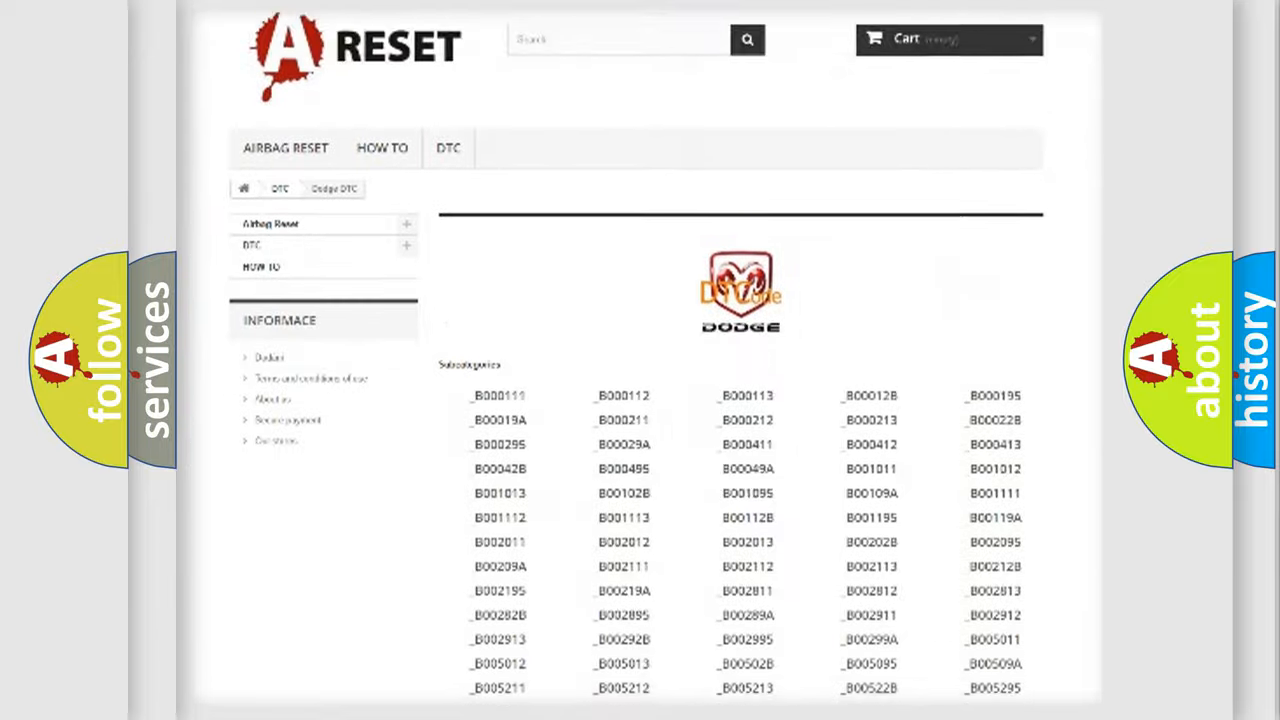
{"action": "scroll", "scroll_direction": "down", "scroll_amount": 3}
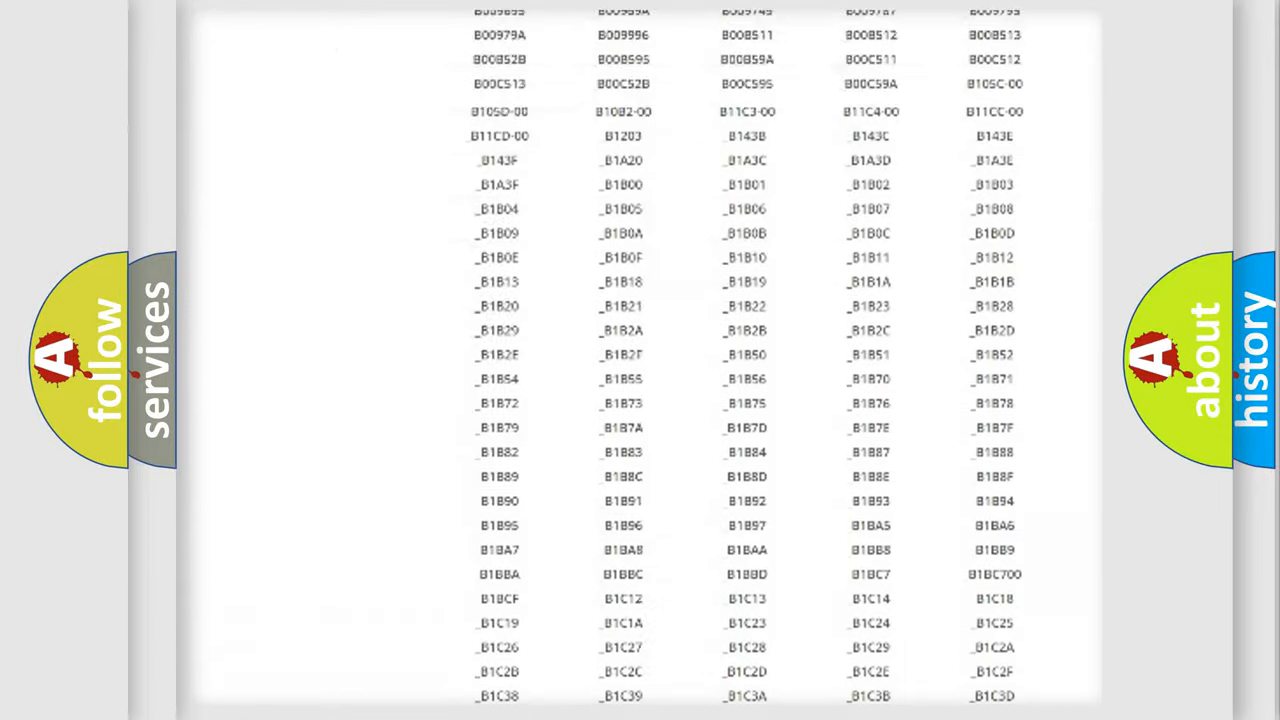
{"action": "scroll", "scroll_direction": "up", "scroll_amount": 3}
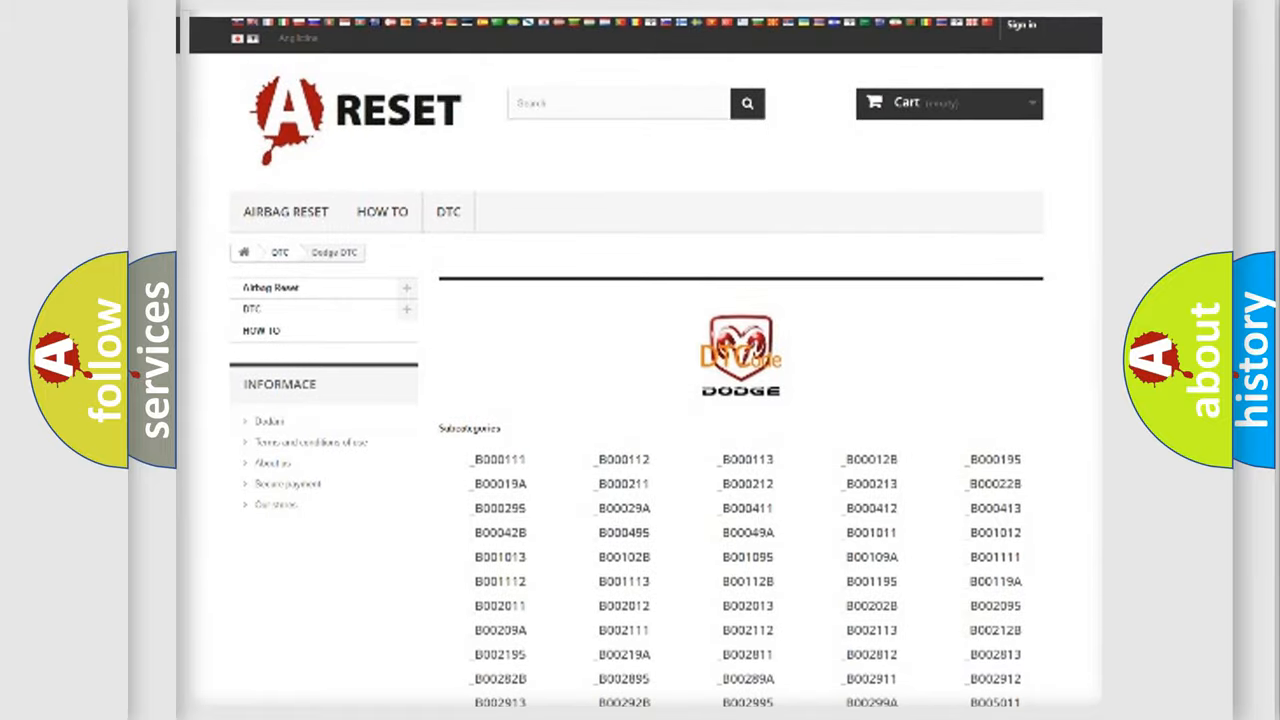